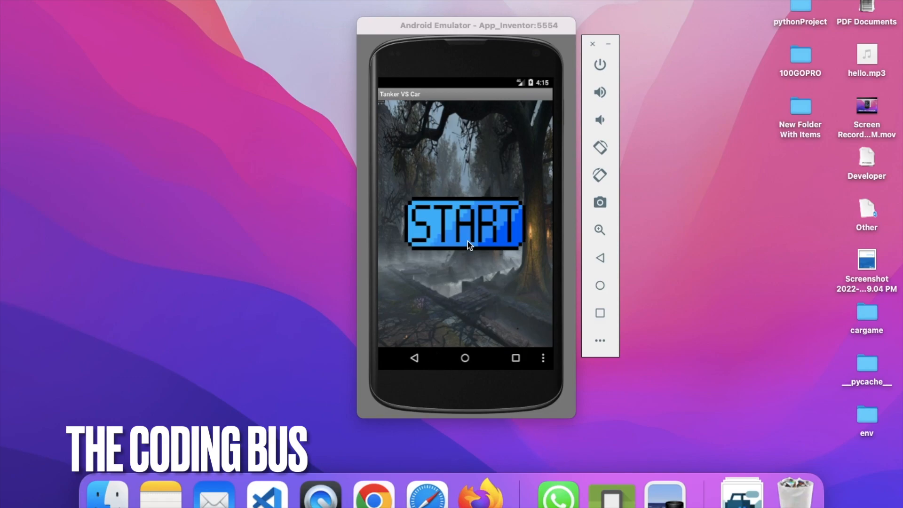
pyautogui.moveTo(474, 226)
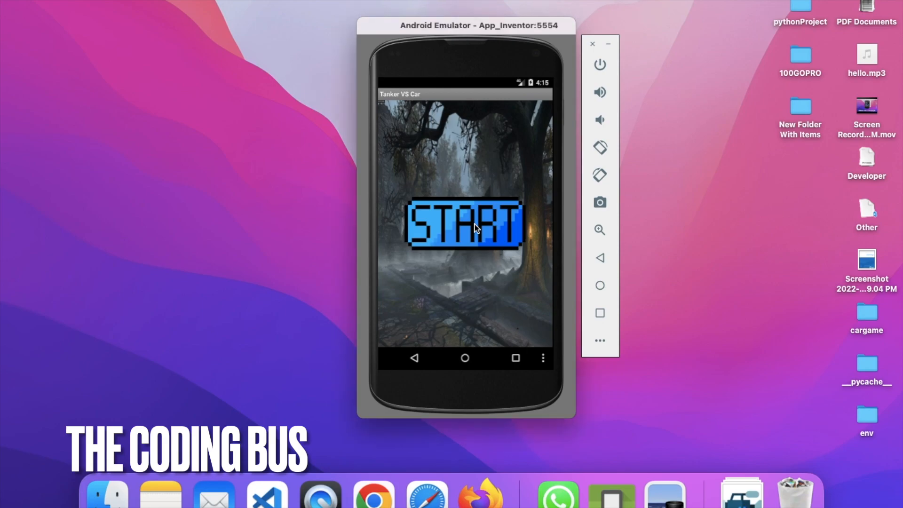
# Start a round of Tanker VS Car from the title screen and play until Game Over
pyautogui.click(464, 227)
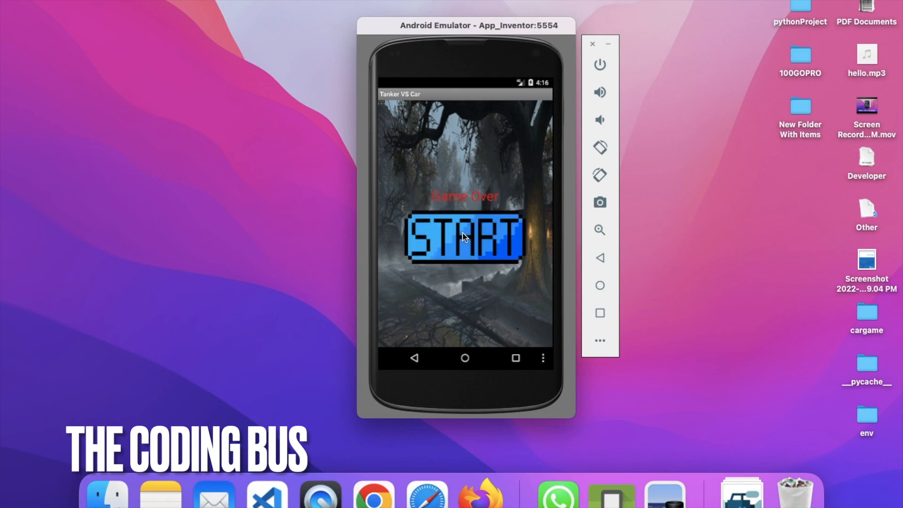
# Restart Tanker VS Car from the Game Over screen to begin a second round
pyautogui.click(463, 238)
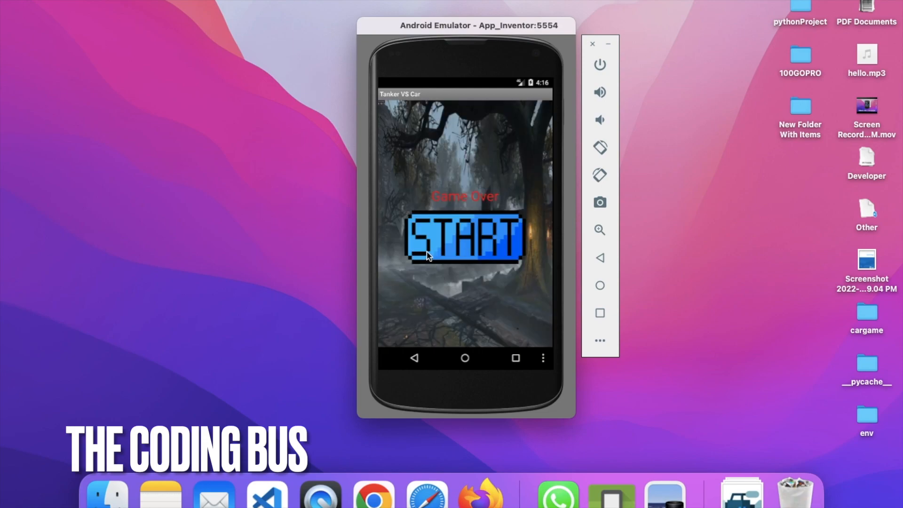
pyautogui.click(464, 238)
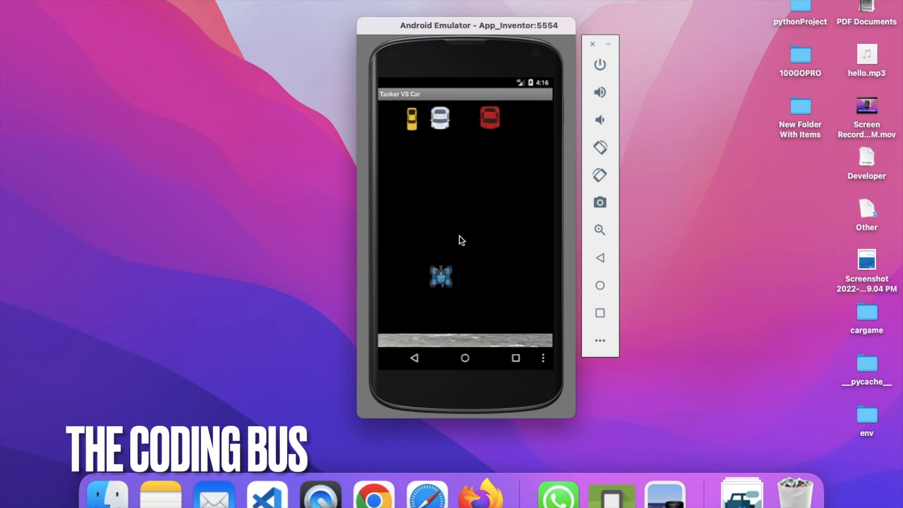